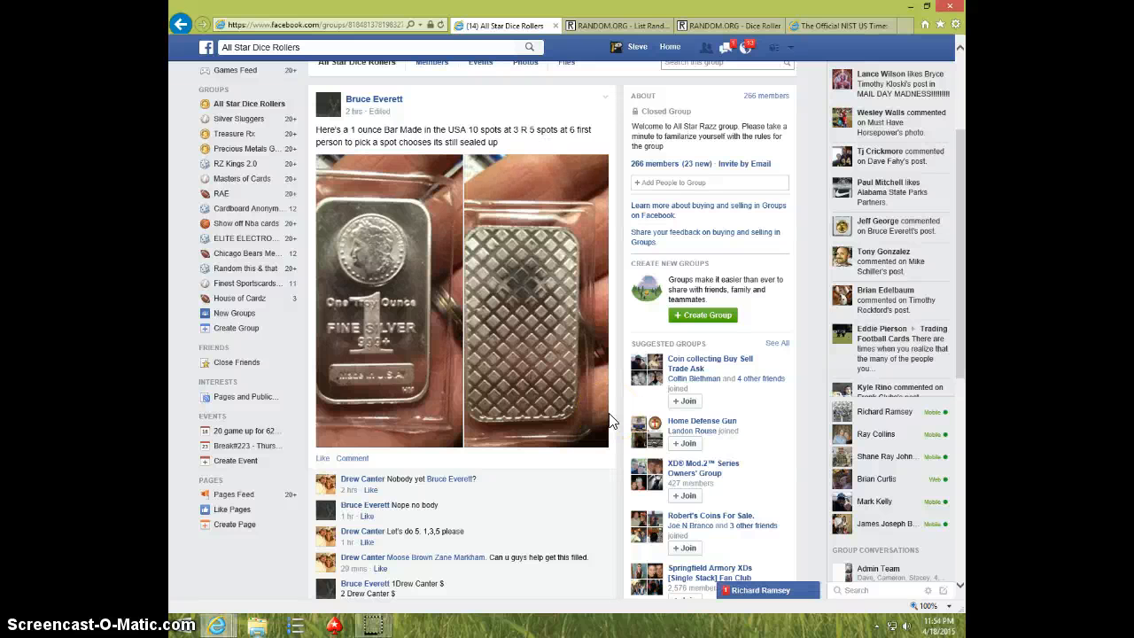
{"action": "mouse_move", "coordinate": [426, 295]}
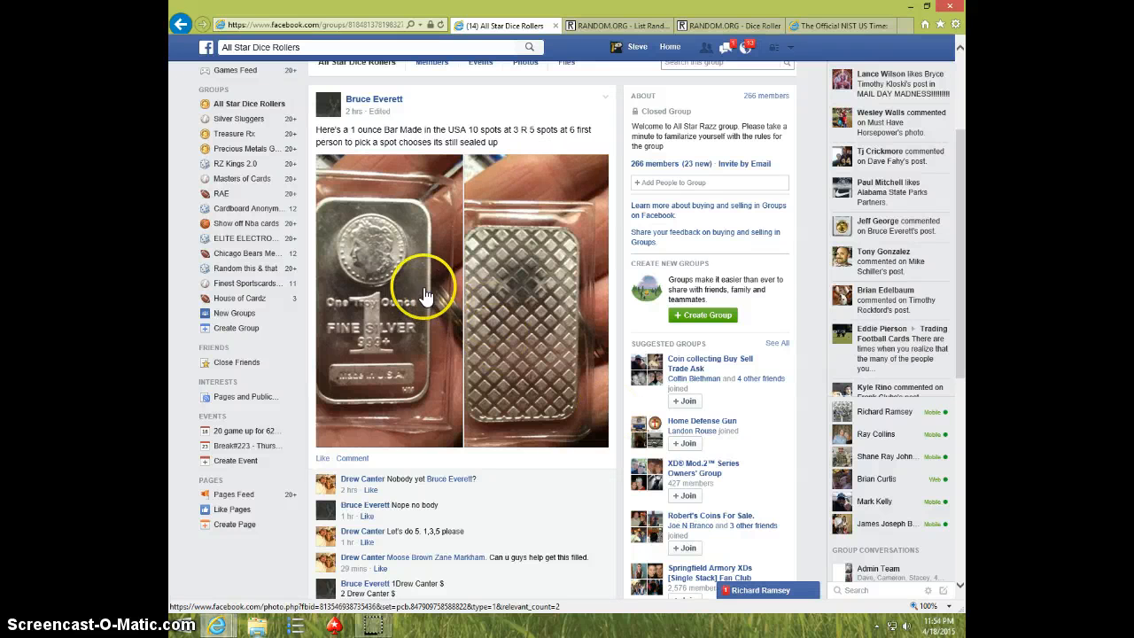
- Scroll to the five filled spots and comment "LIVE" in the giveaway thread
{"action": "scroll", "scroll_direction": "down", "scroll_amount": 3}
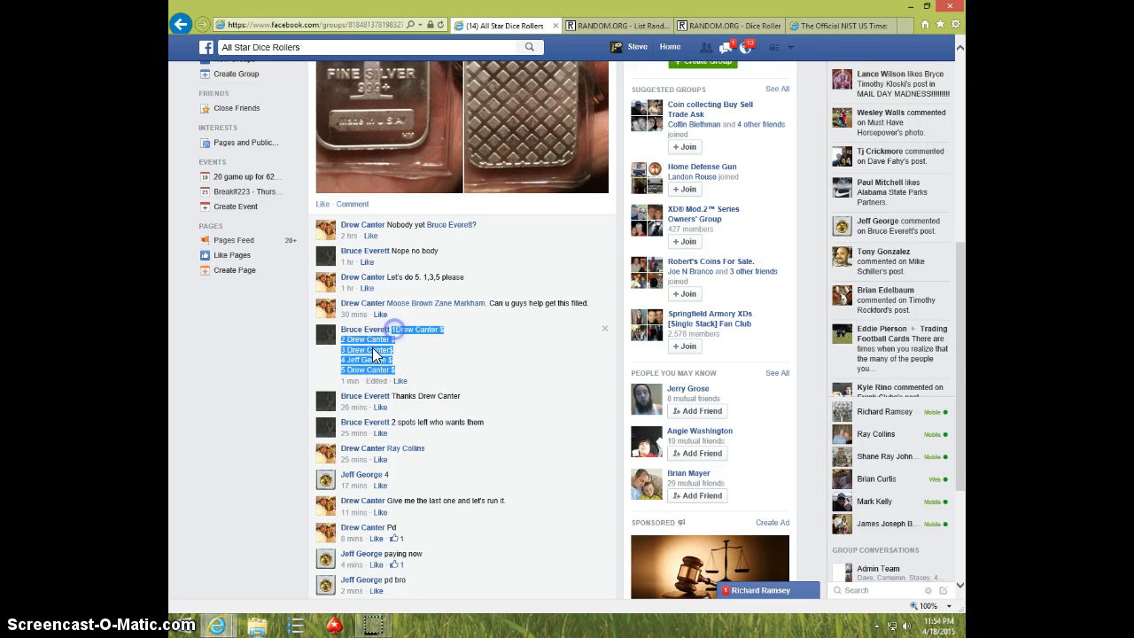
{"action": "scroll", "scroll_direction": "down", "scroll_amount": 3}
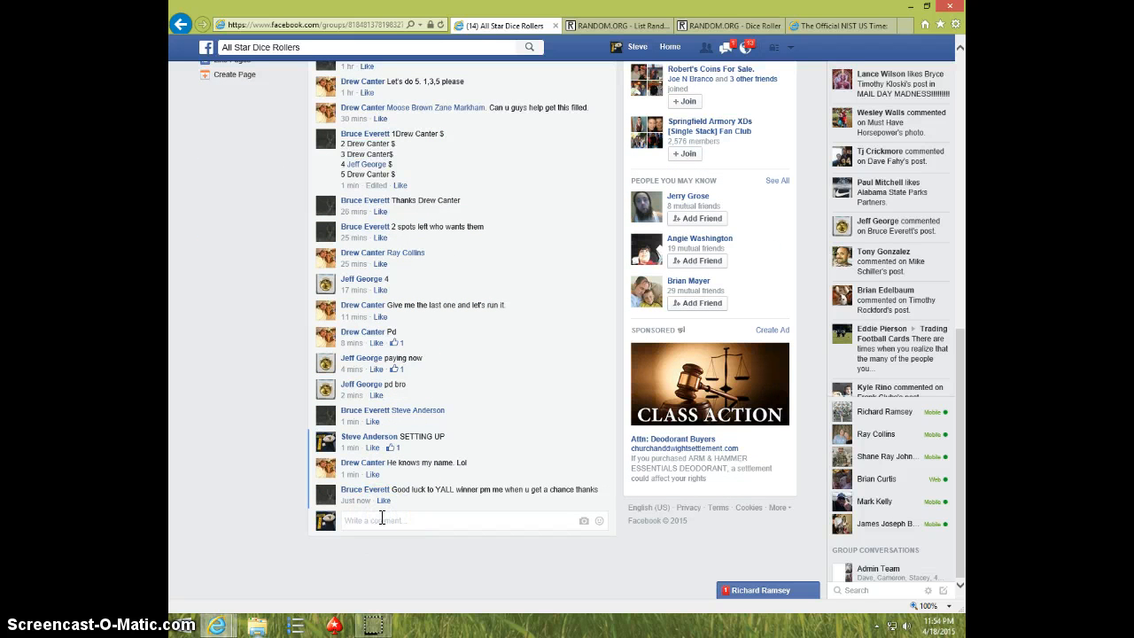
{"action": "type", "text": "LIVE"}
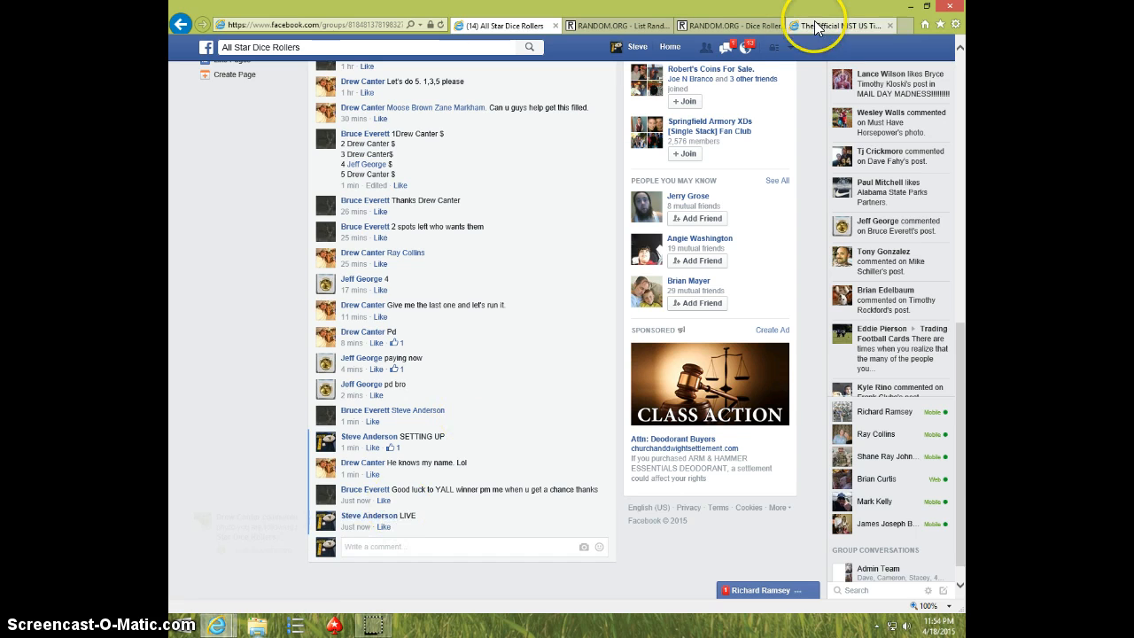
- Roll two dice on RANDOM.ORG (1 and 4), checking time.gov, then open the List Randomizer
{"action": "left_click", "coordinate": [611, 25]}
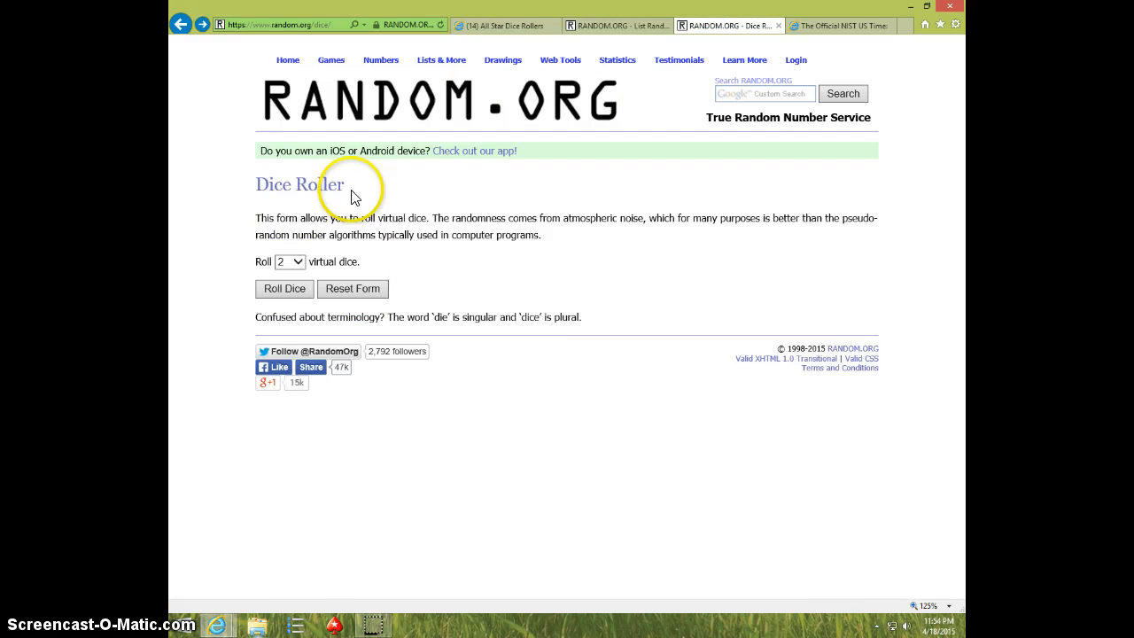
{"action": "left_click", "coordinate": [285, 289]}
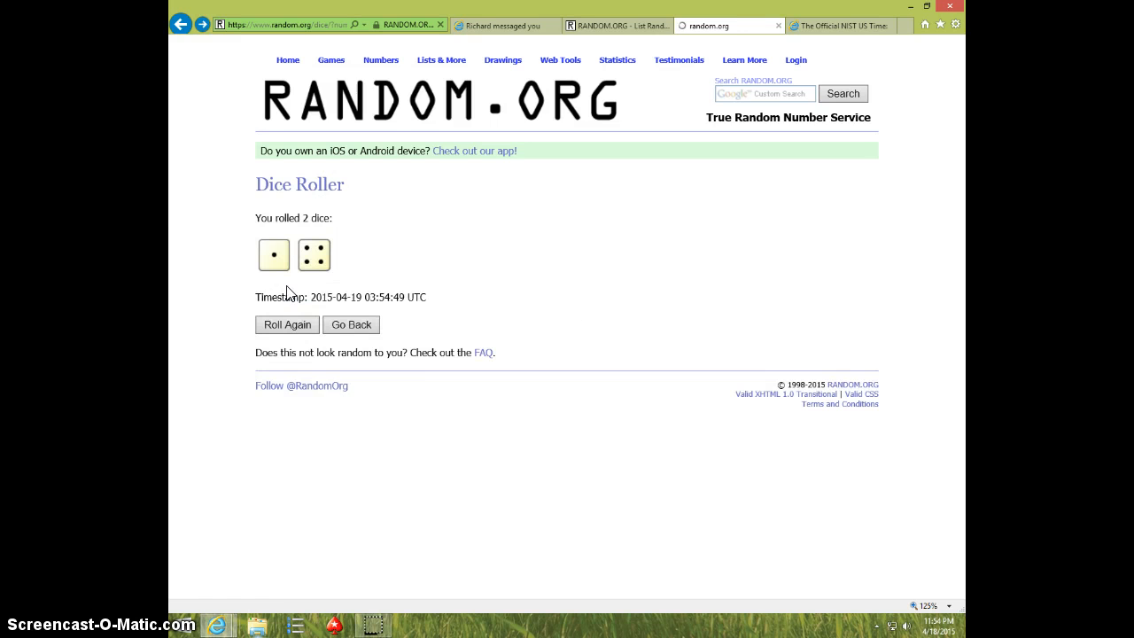
{"action": "left_click", "coordinate": [612, 24]}
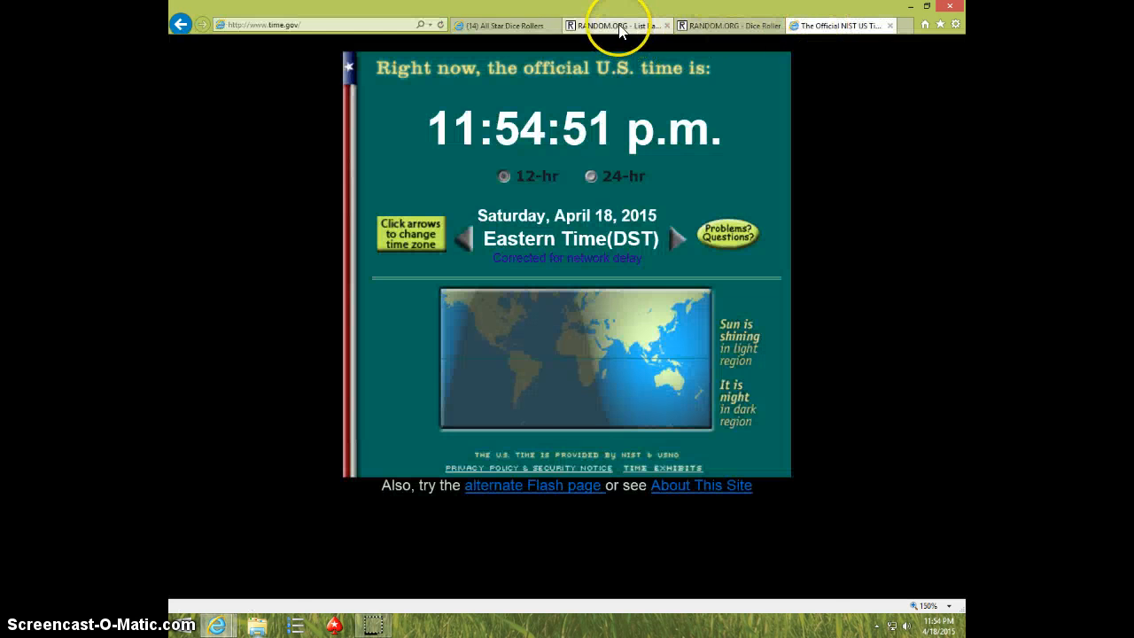
{"action": "left_click", "coordinate": [611, 24]}
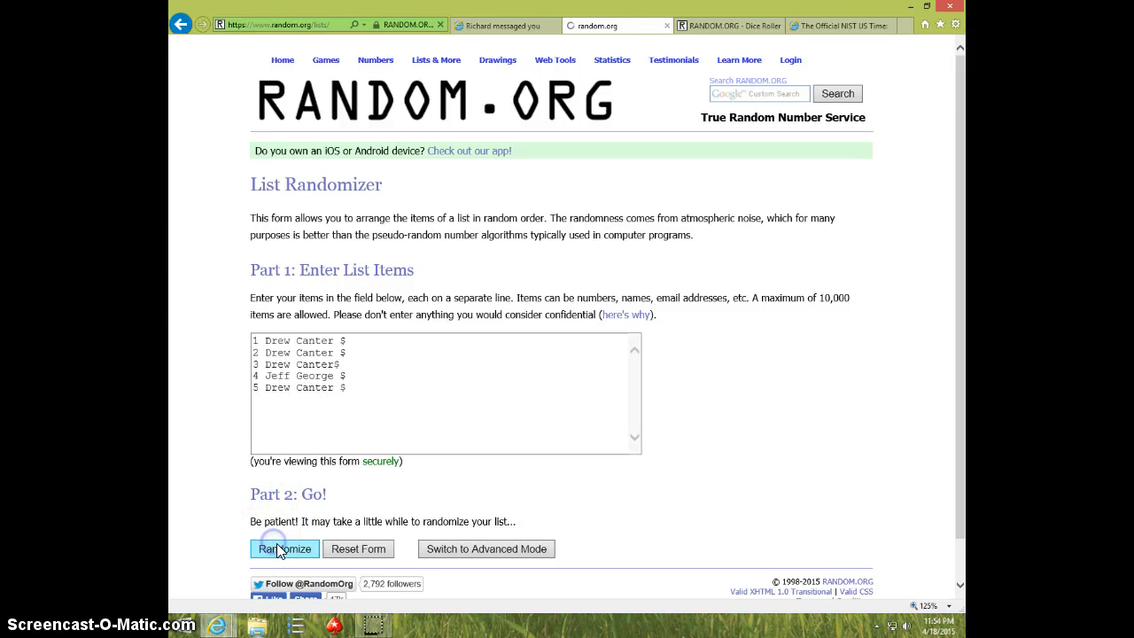
- Shuffle the five-spot list five times, checking time.gov before the last shuffle
{"action": "left_click", "coordinate": [284, 549]}
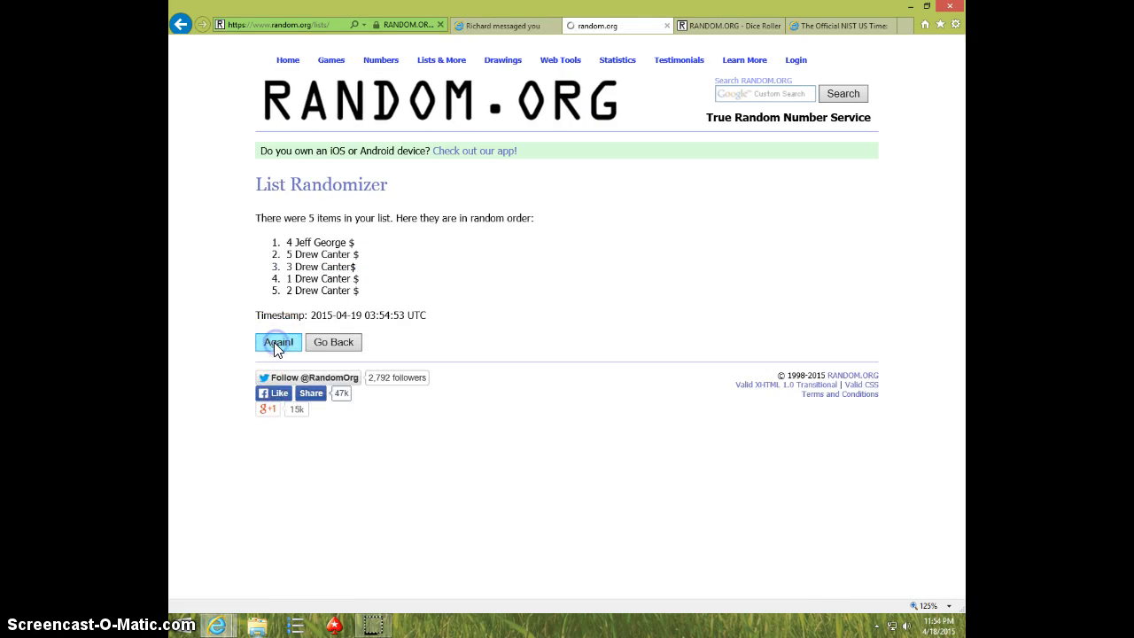
{"action": "left_click", "coordinate": [278, 342]}
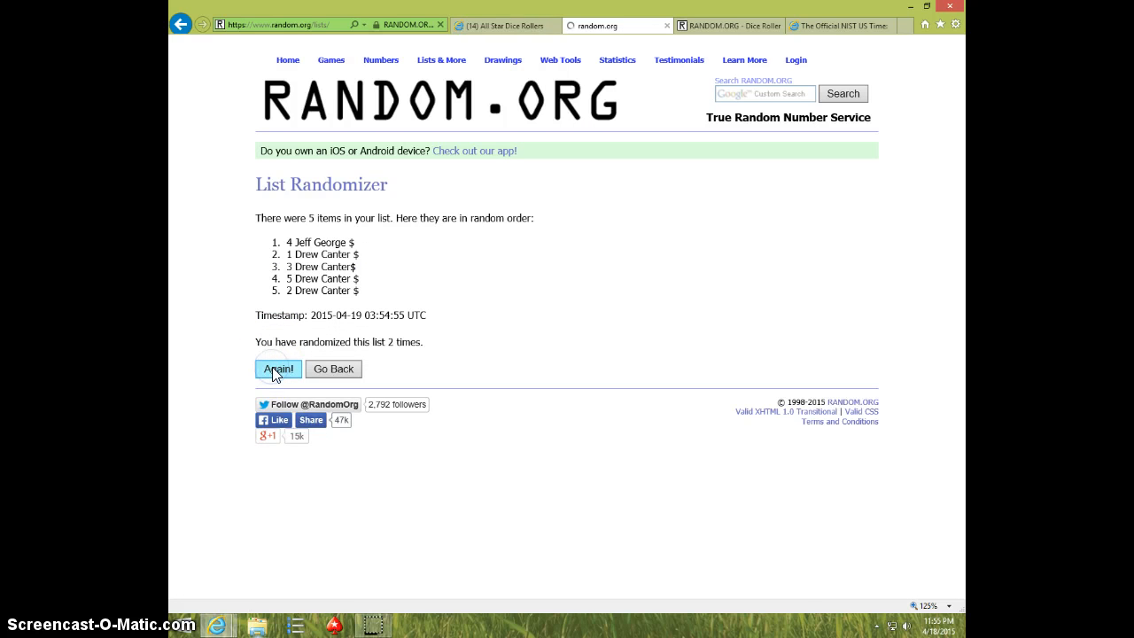
{"action": "left_click", "coordinate": [278, 369]}
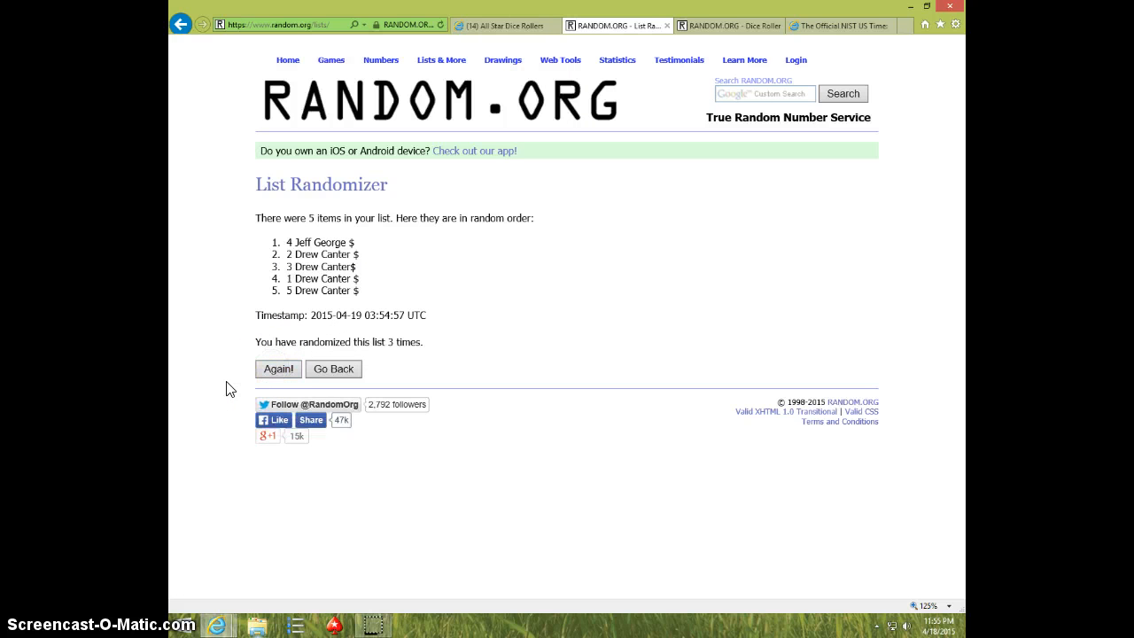
{"action": "left_click", "coordinate": [278, 369]}
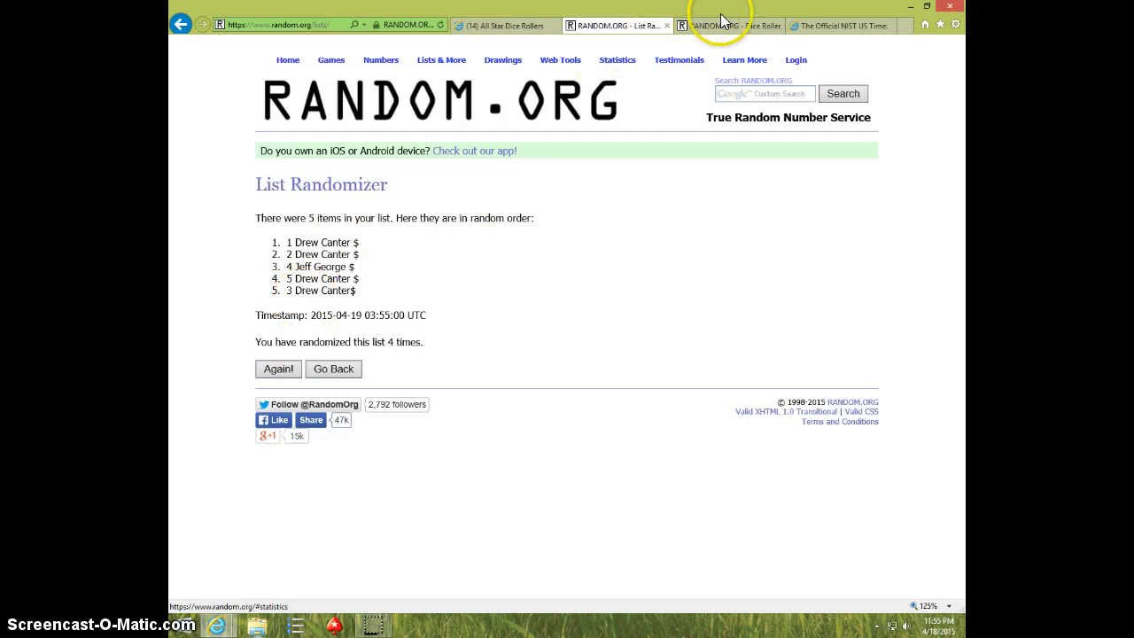
{"action": "left_click", "coordinate": [837, 25]}
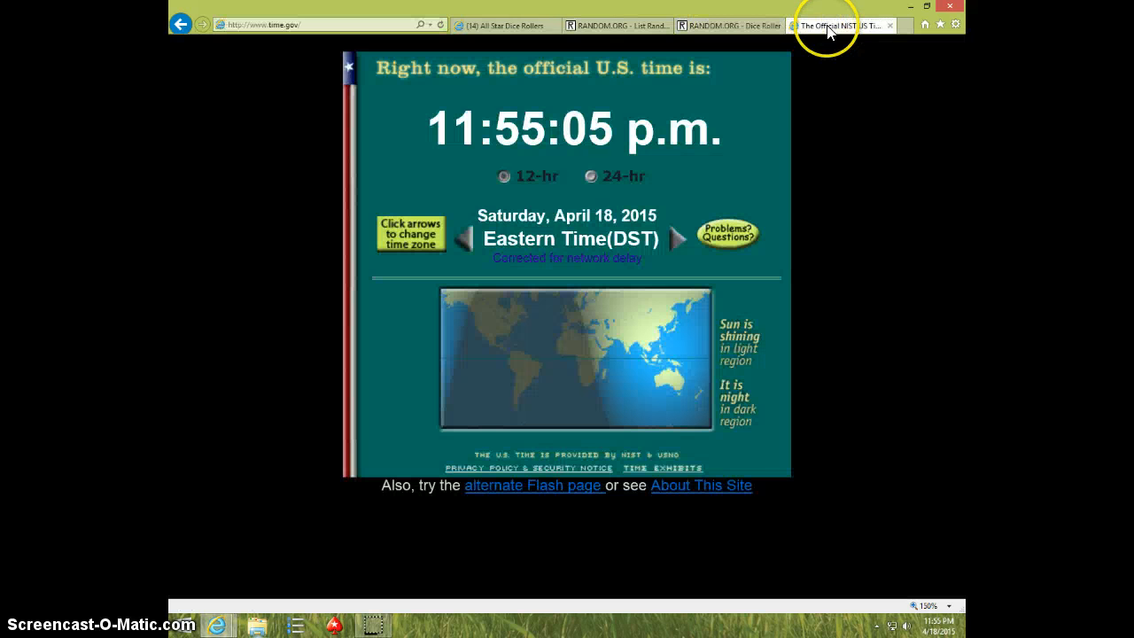
{"action": "left_click", "coordinate": [616, 25]}
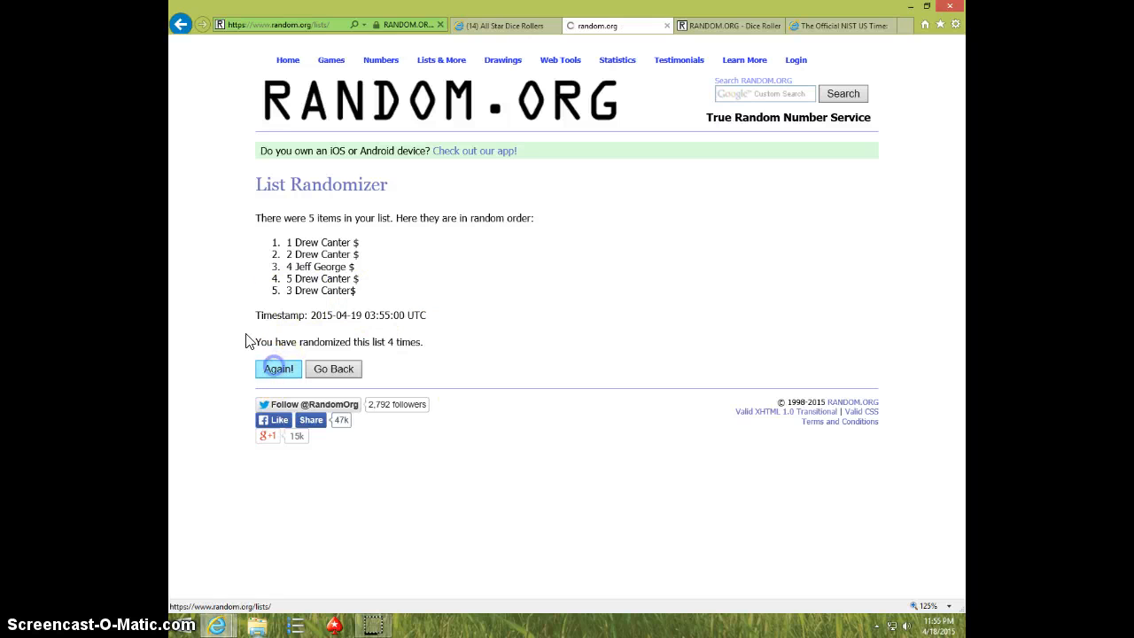
{"action": "left_click", "coordinate": [278, 369]}
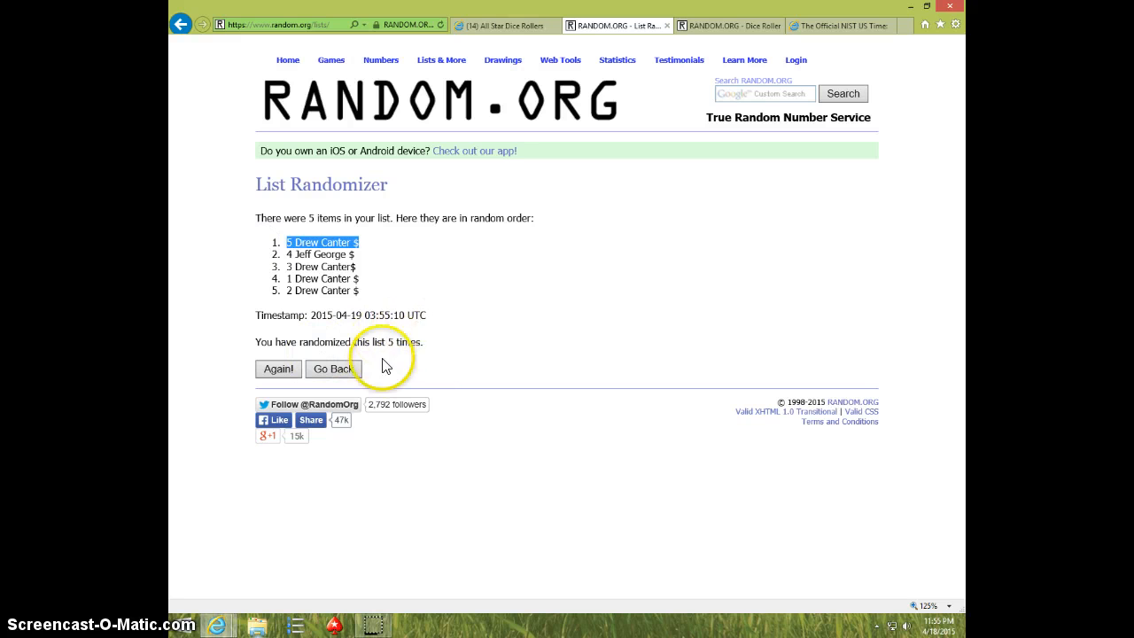
{"action": "mouse_move", "coordinate": [394, 317]}
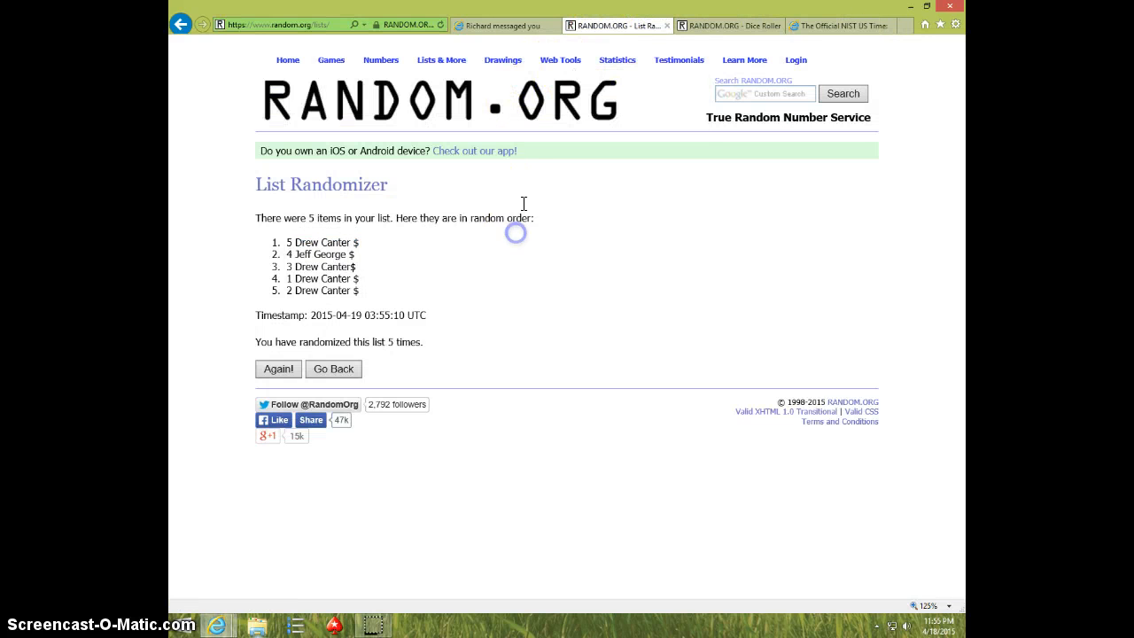
- Comment "DONE" in the Facebook giveaway thread and check the time on time.gov
{"action": "left_click", "coordinate": [505, 25]}
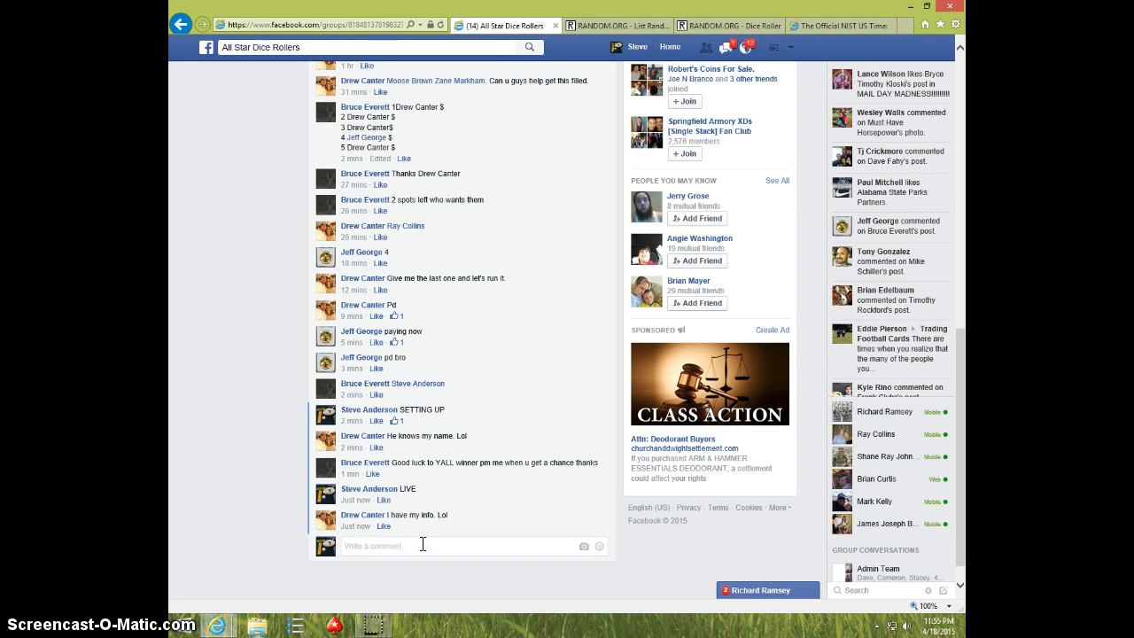
{"action": "type", "text": "DONE"}
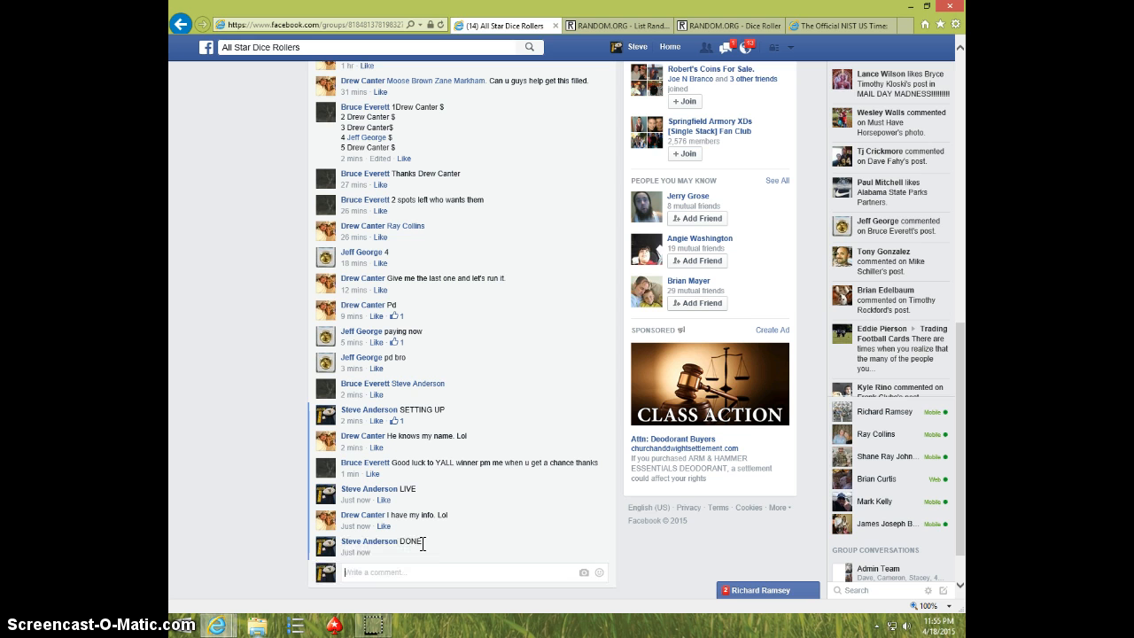
{"action": "left_click", "coordinate": [841, 25]}
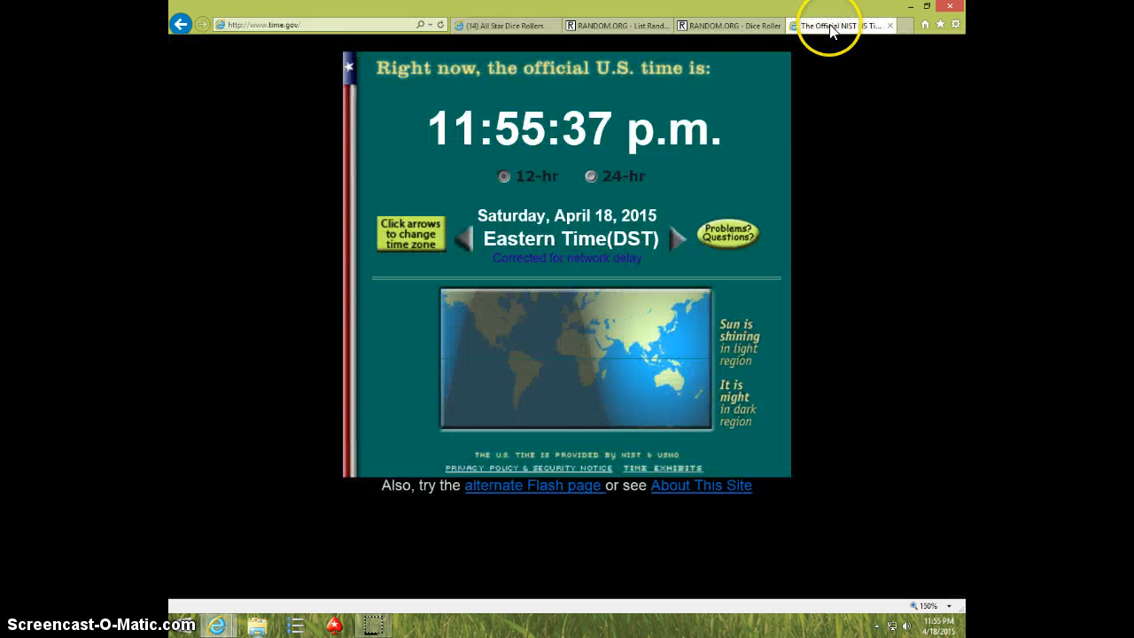
{"action": "left_click", "coordinate": [505, 25]}
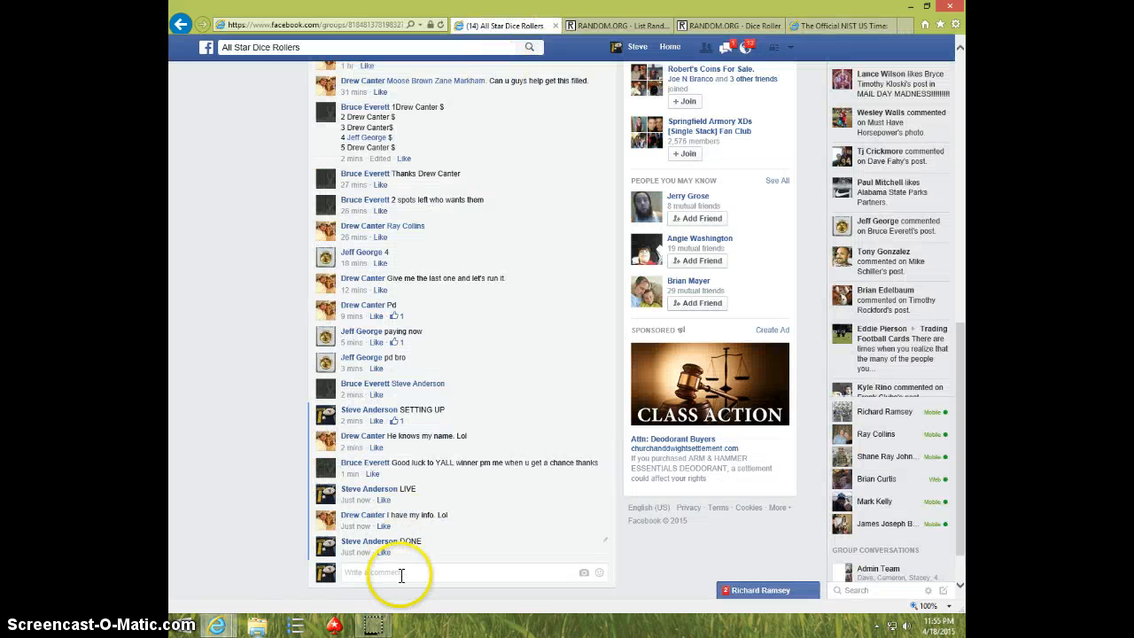